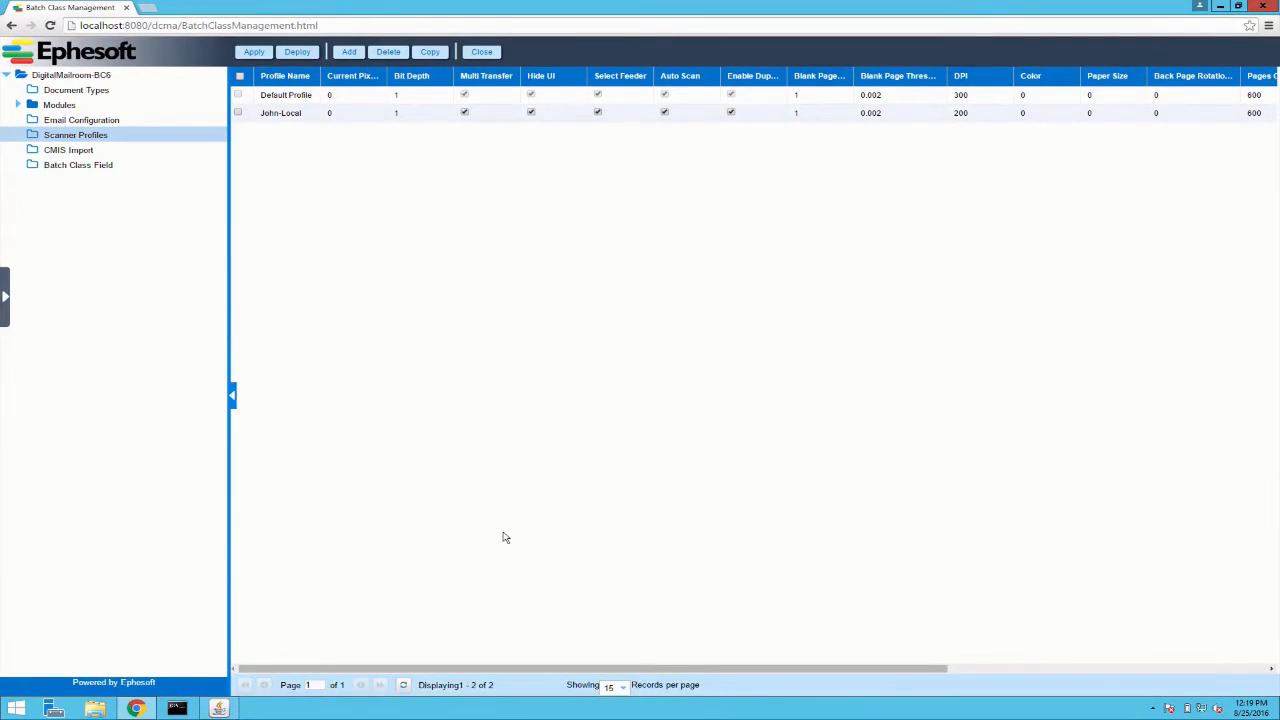
mouse_move(328, 197)
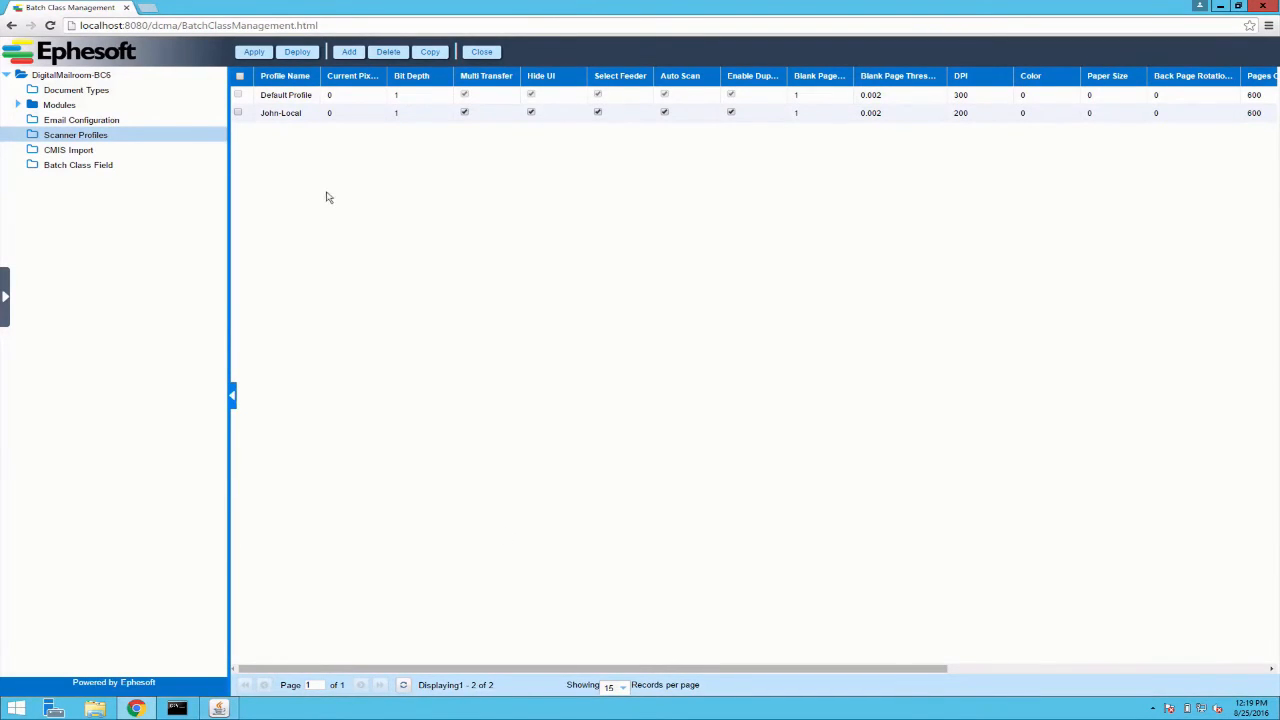
mouse_move(420, 559)
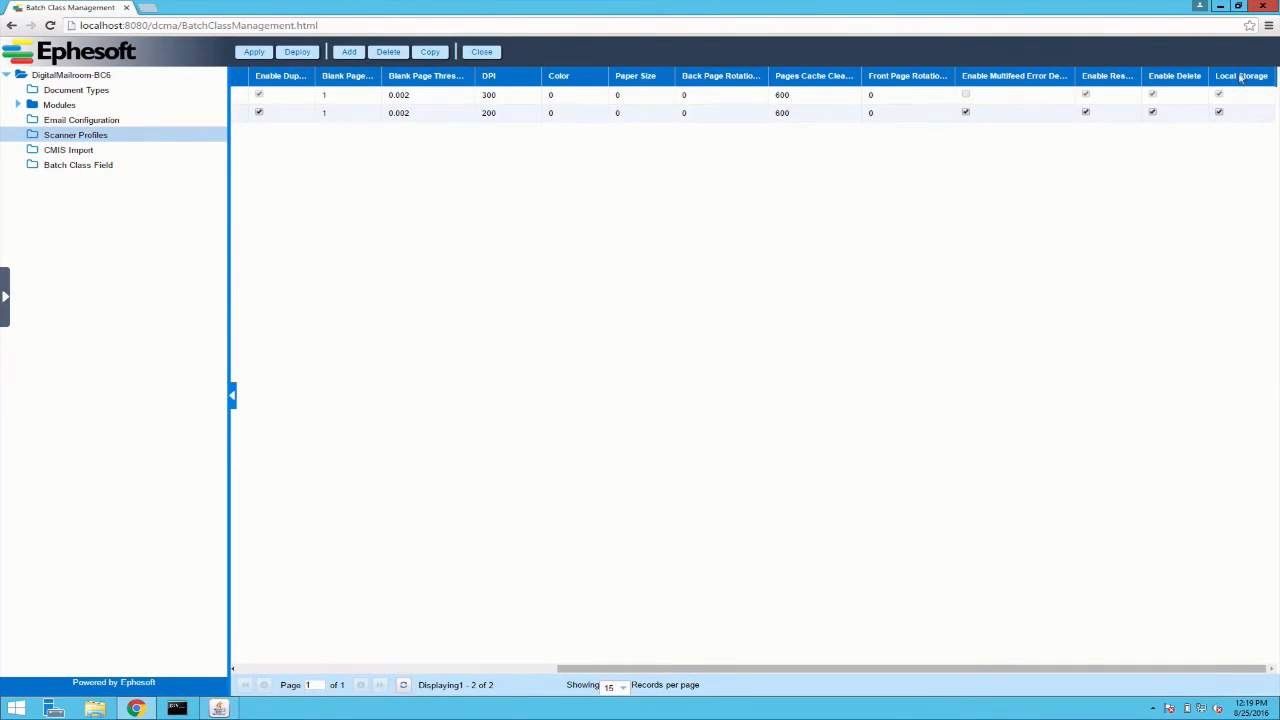
mouse_move(1240, 137)
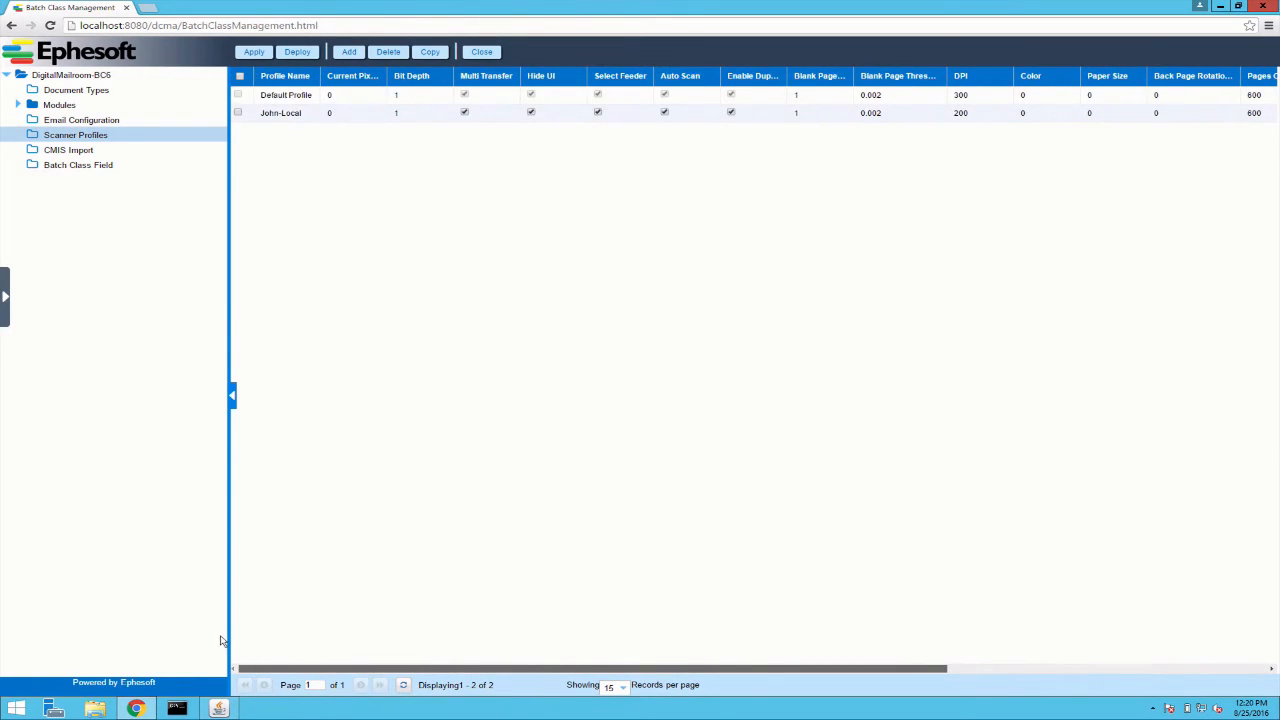
mouse_move(275, 425)
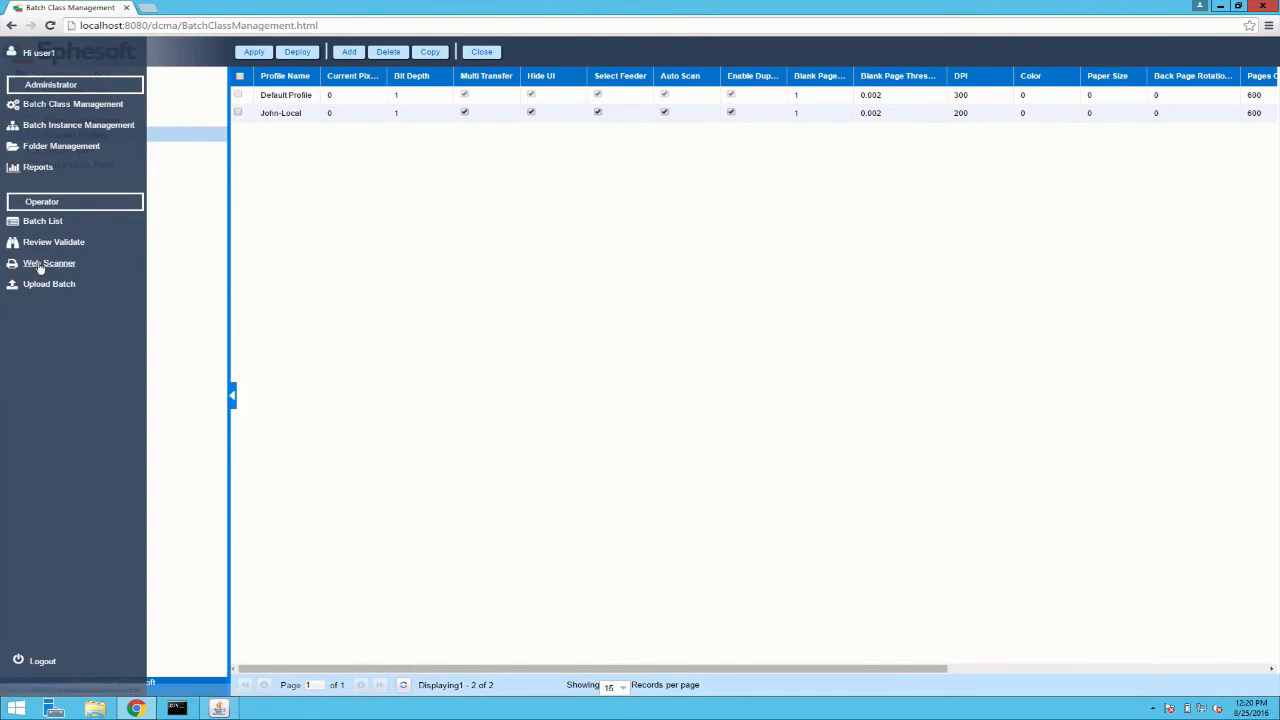
- Open the Web Scanner and download the Ephesoft Scanner Service installer
click(49, 263)
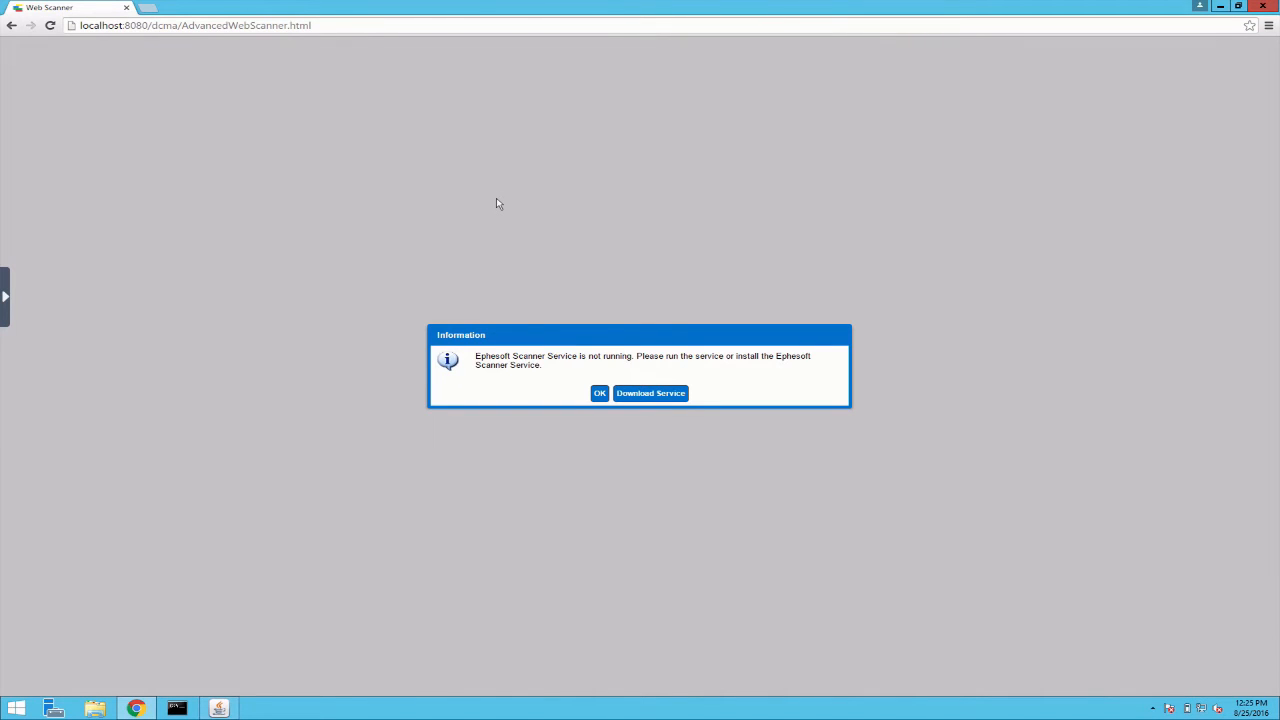
mouse_move(613, 308)
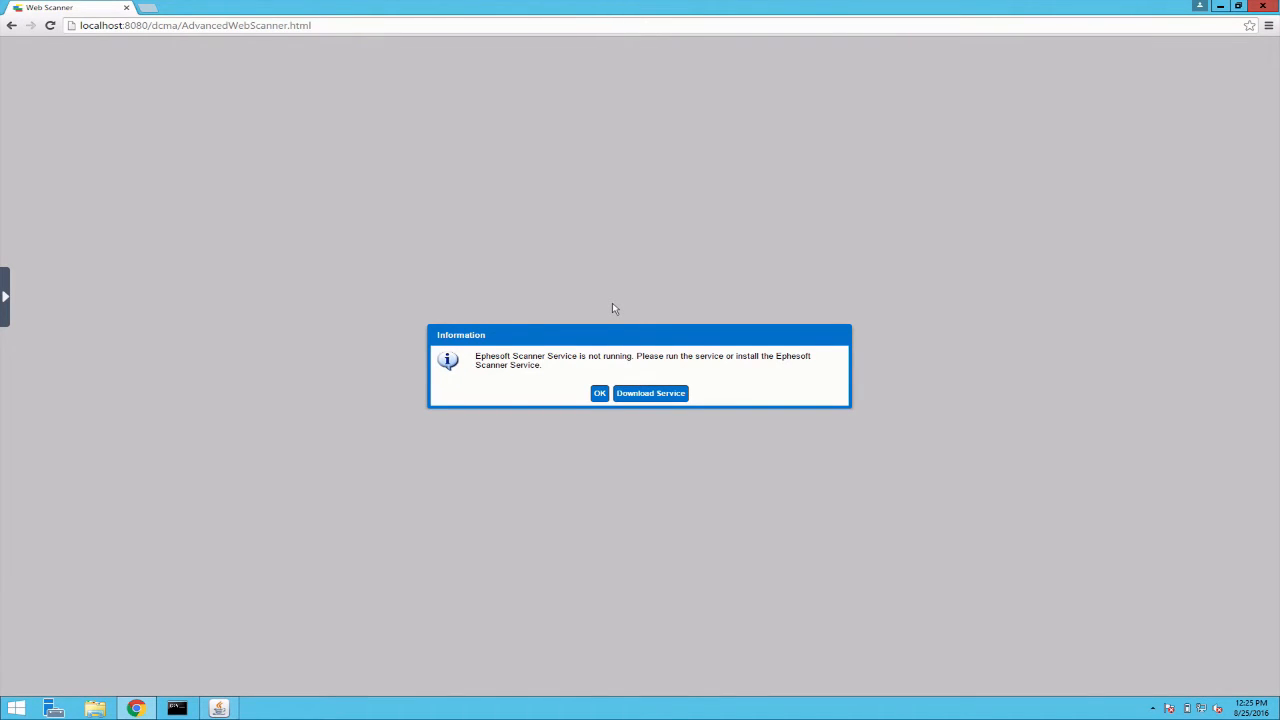
mouse_move(655, 408)
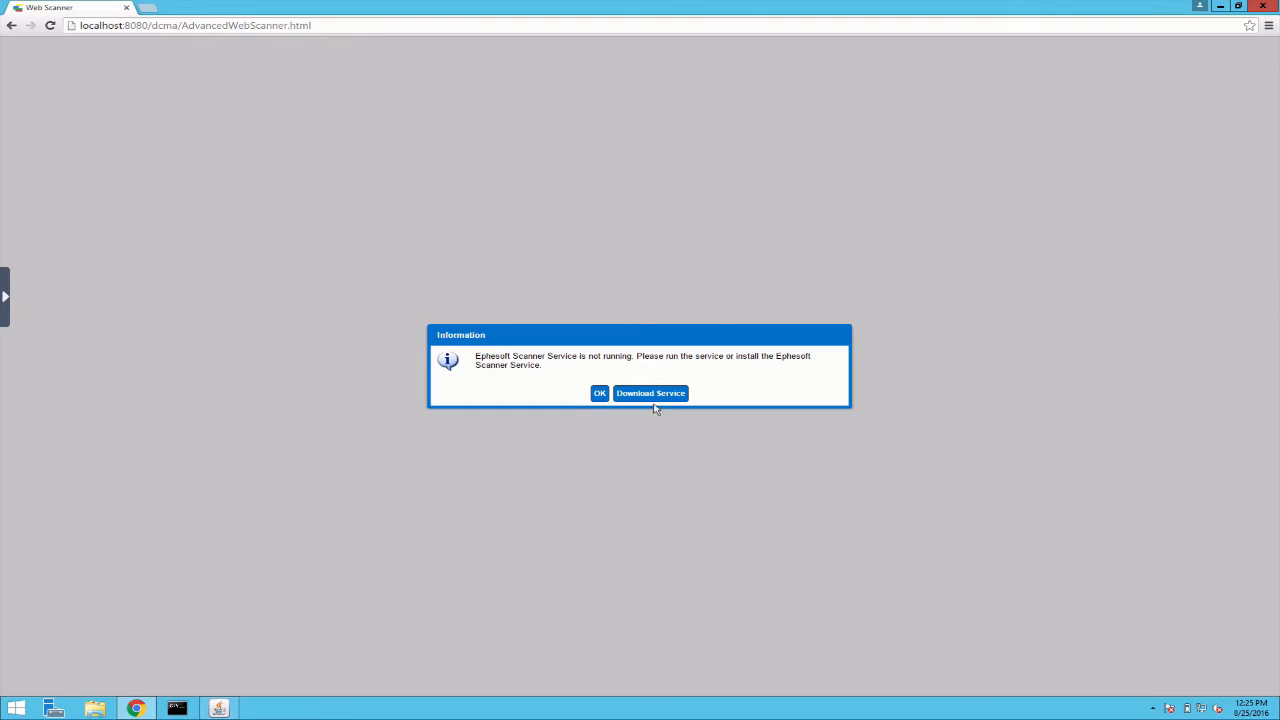
click(650, 392)
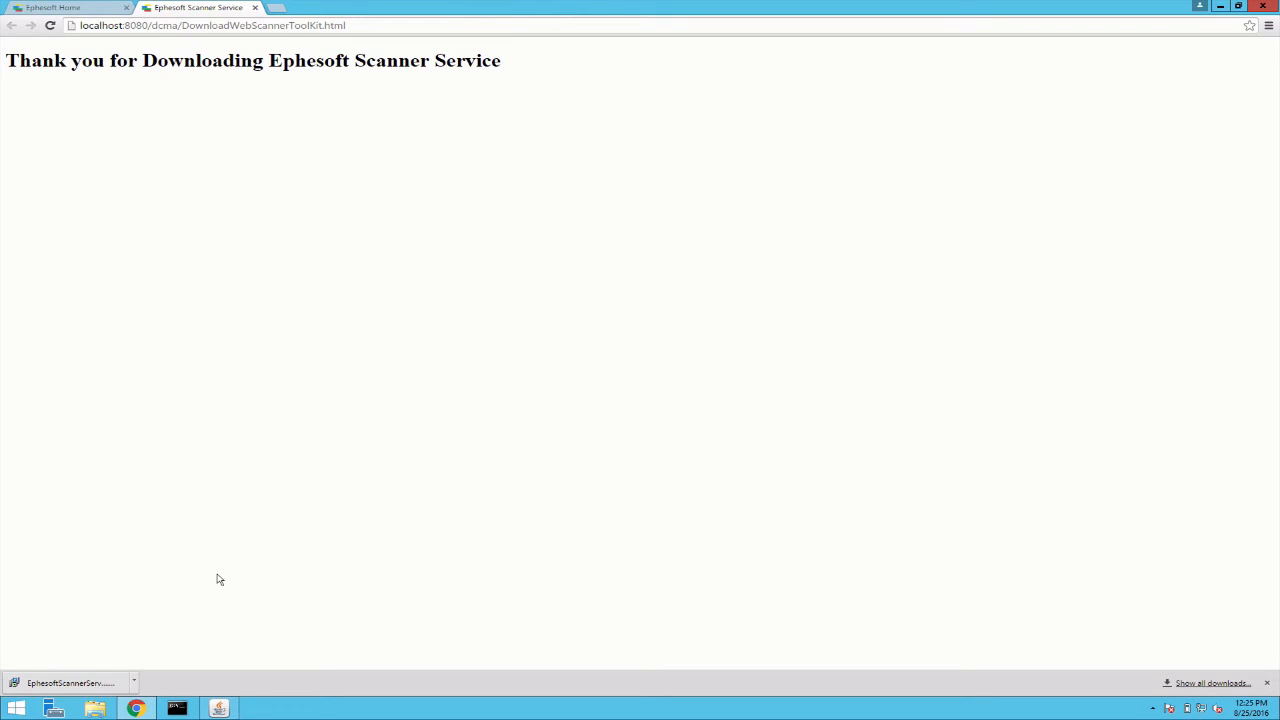
- Run the Ephesoft Scanner Service installer with the default folder and finish the wizard
click(68, 682)
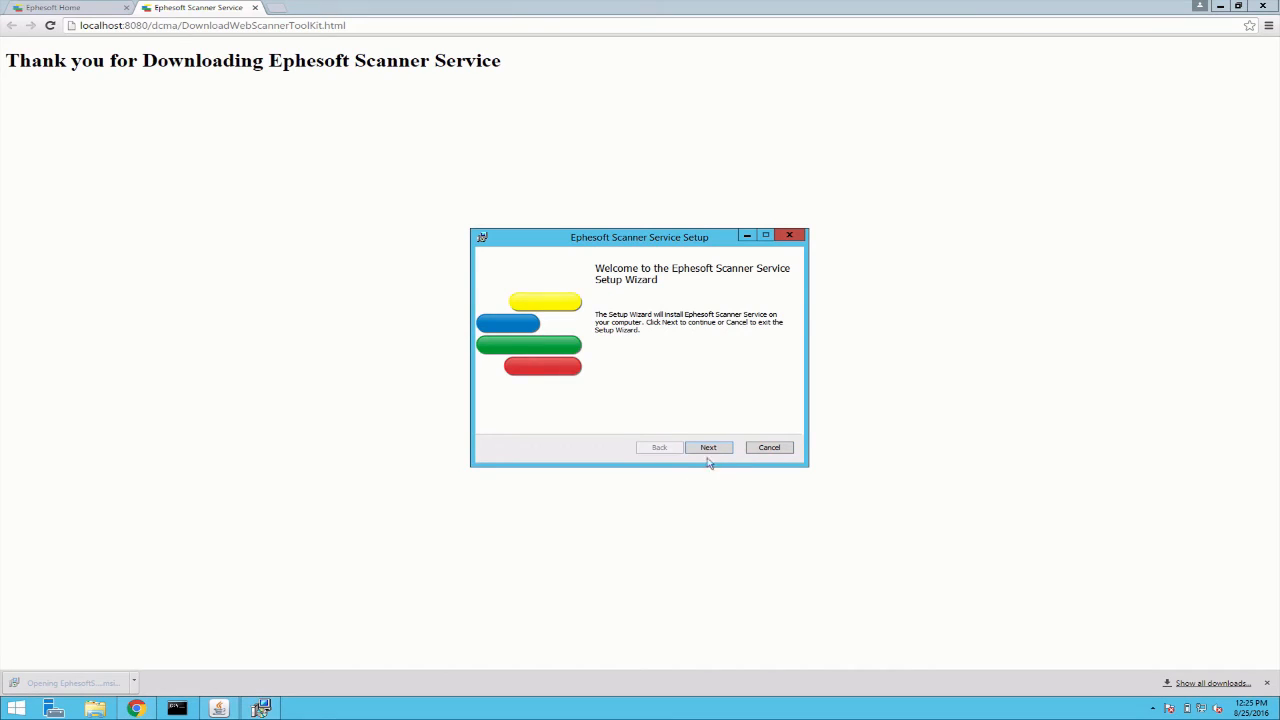
click(708, 447)
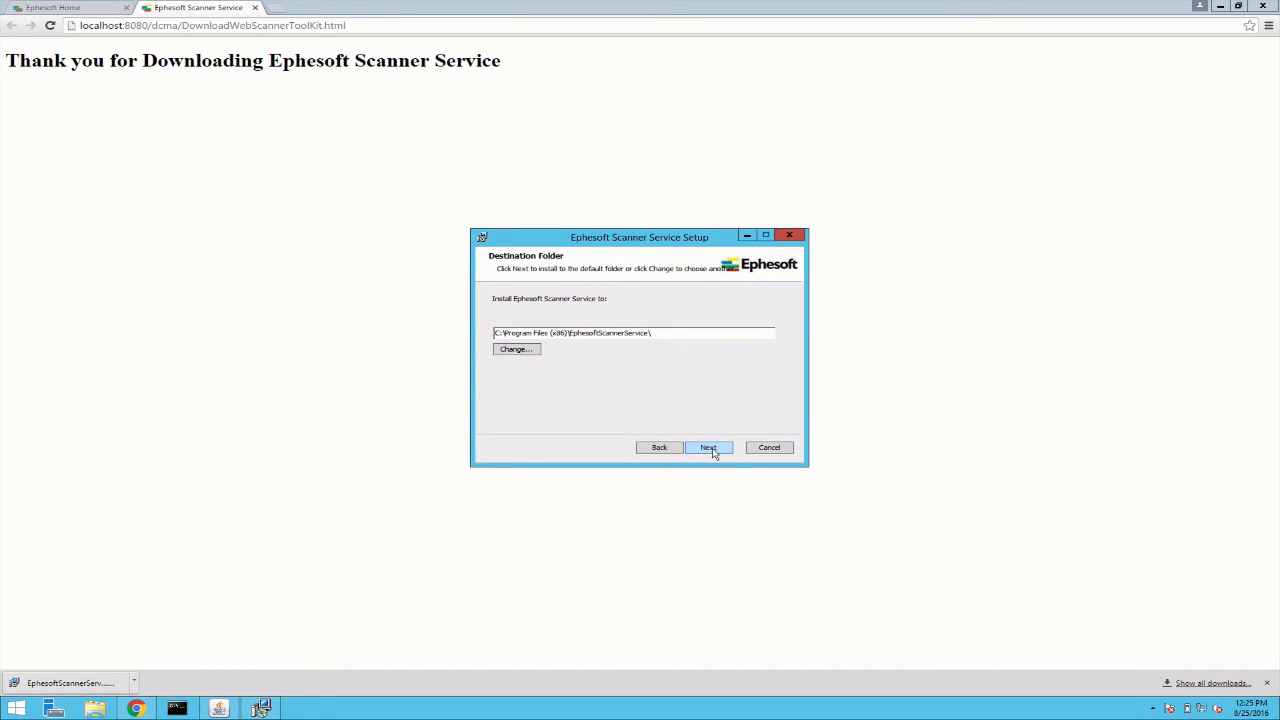
click(708, 447)
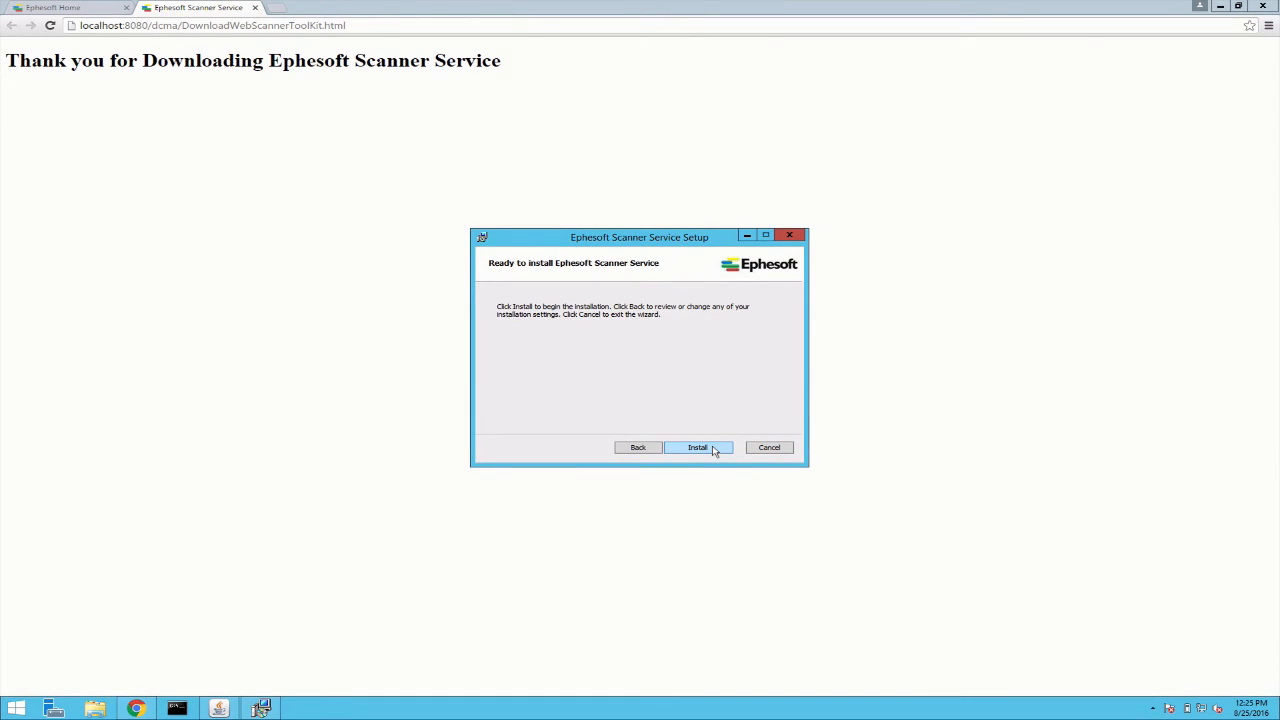
click(698, 447)
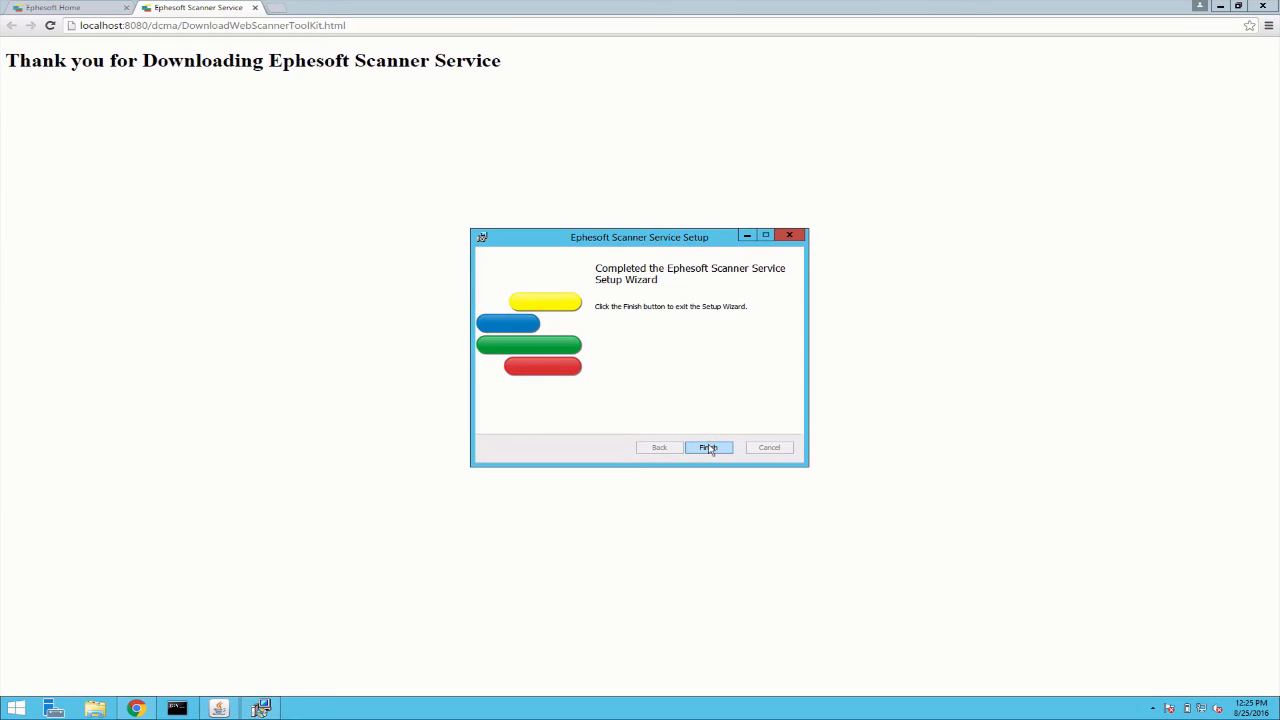
click(709, 447)
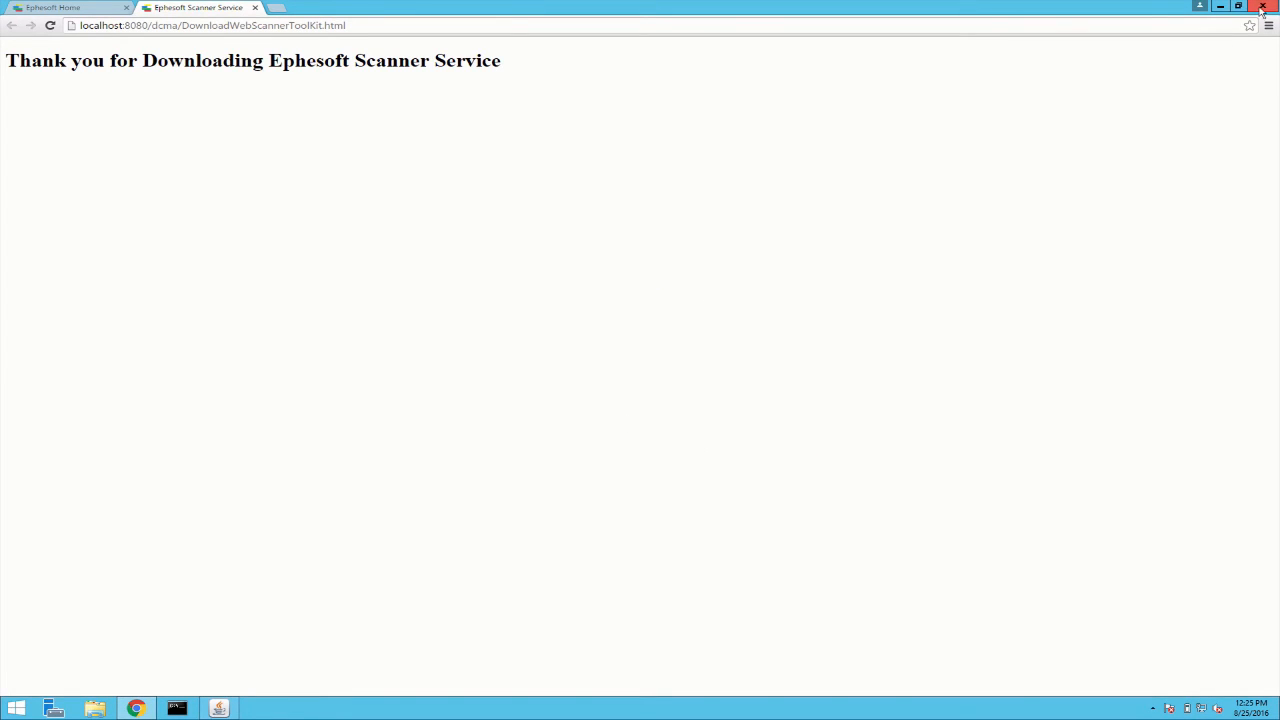
click(1263, 7)
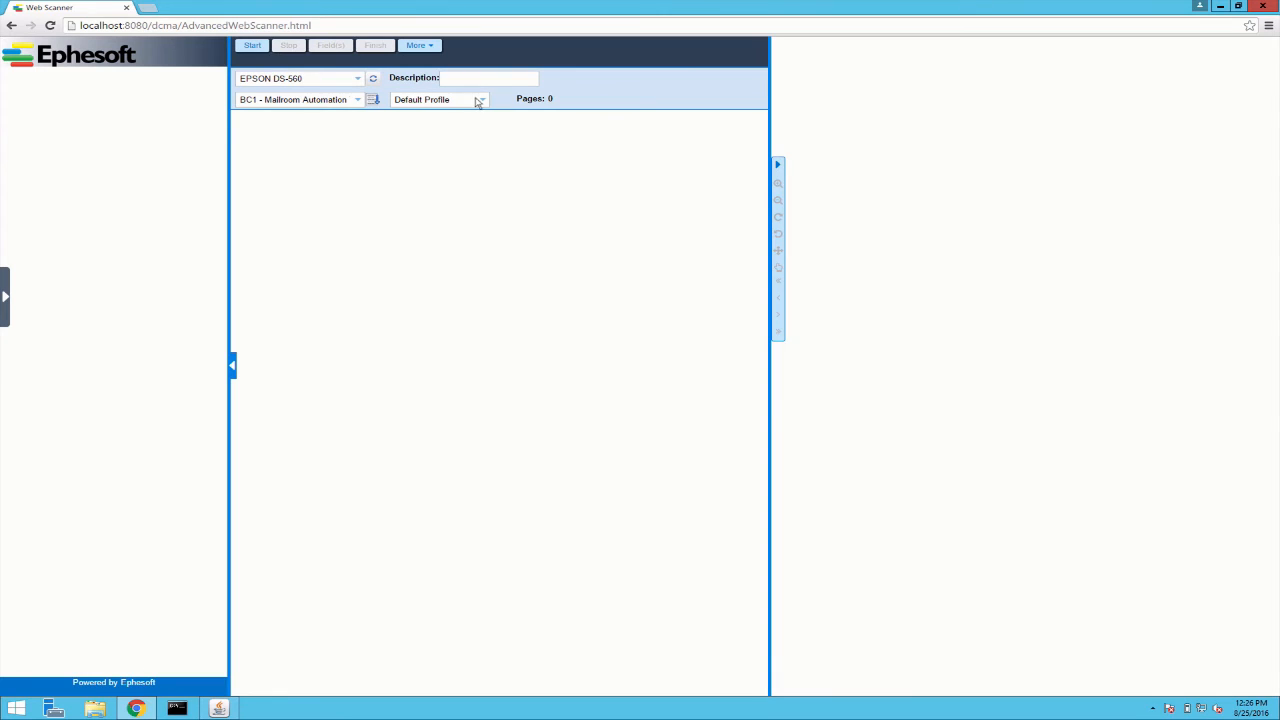
- Choose batch class BC6 - Digital Mailroom and scanner profile John-Local
click(479, 99)
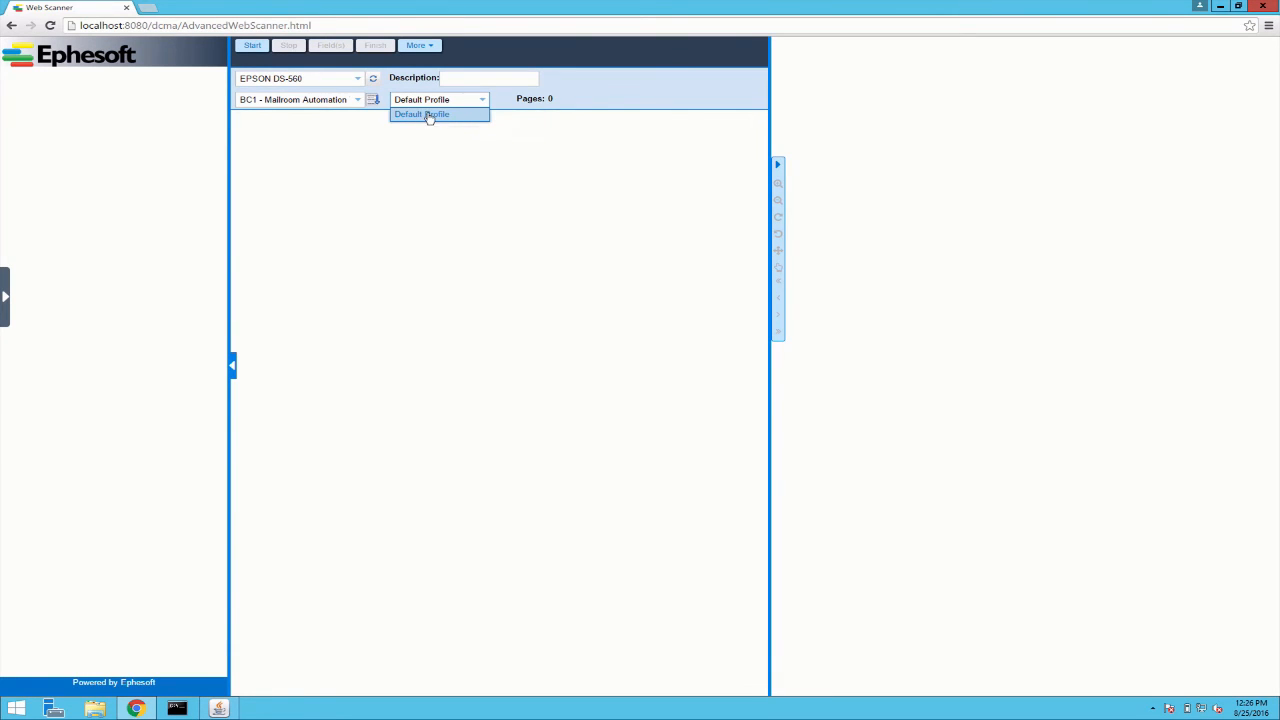
click(421, 113)
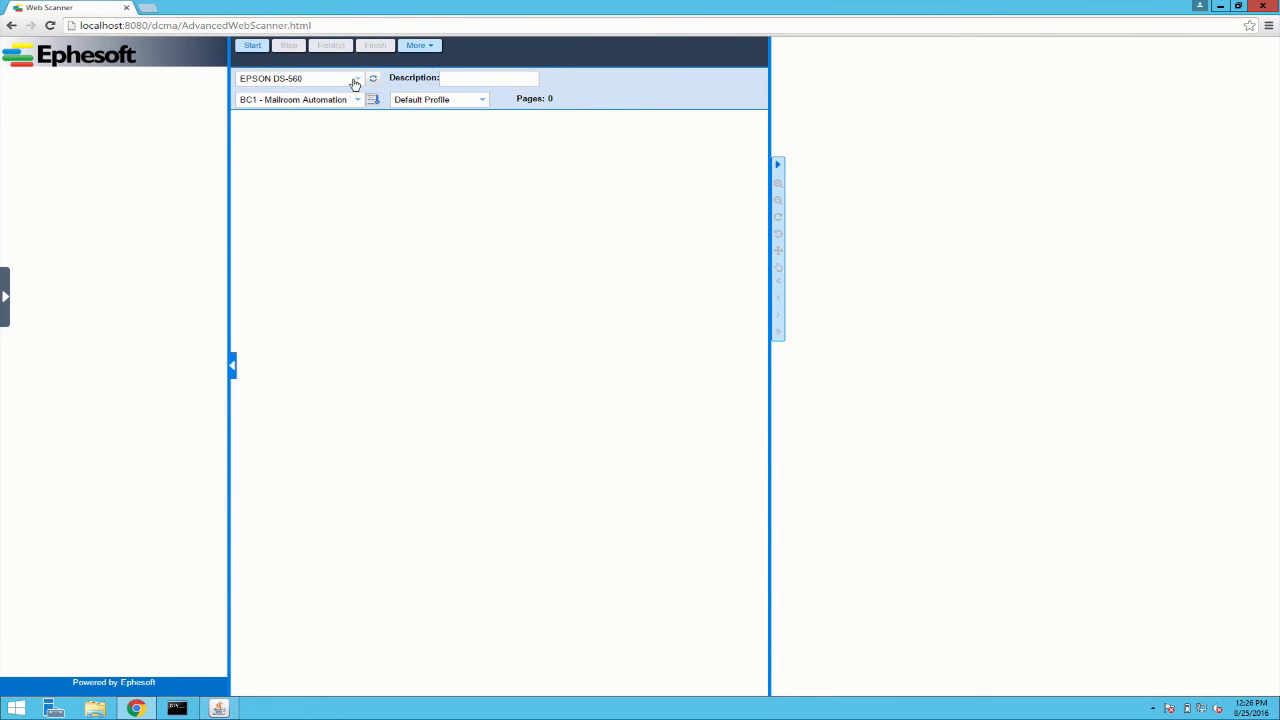
click(298, 99)
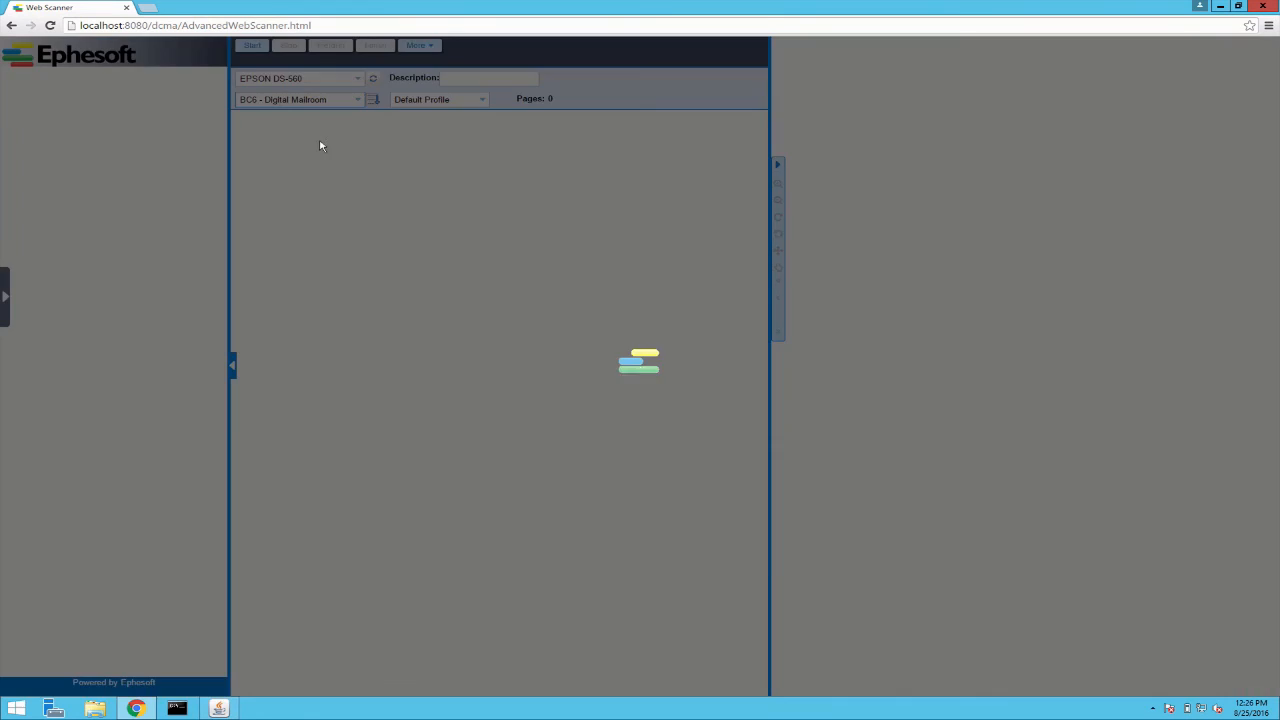
click(438, 99)
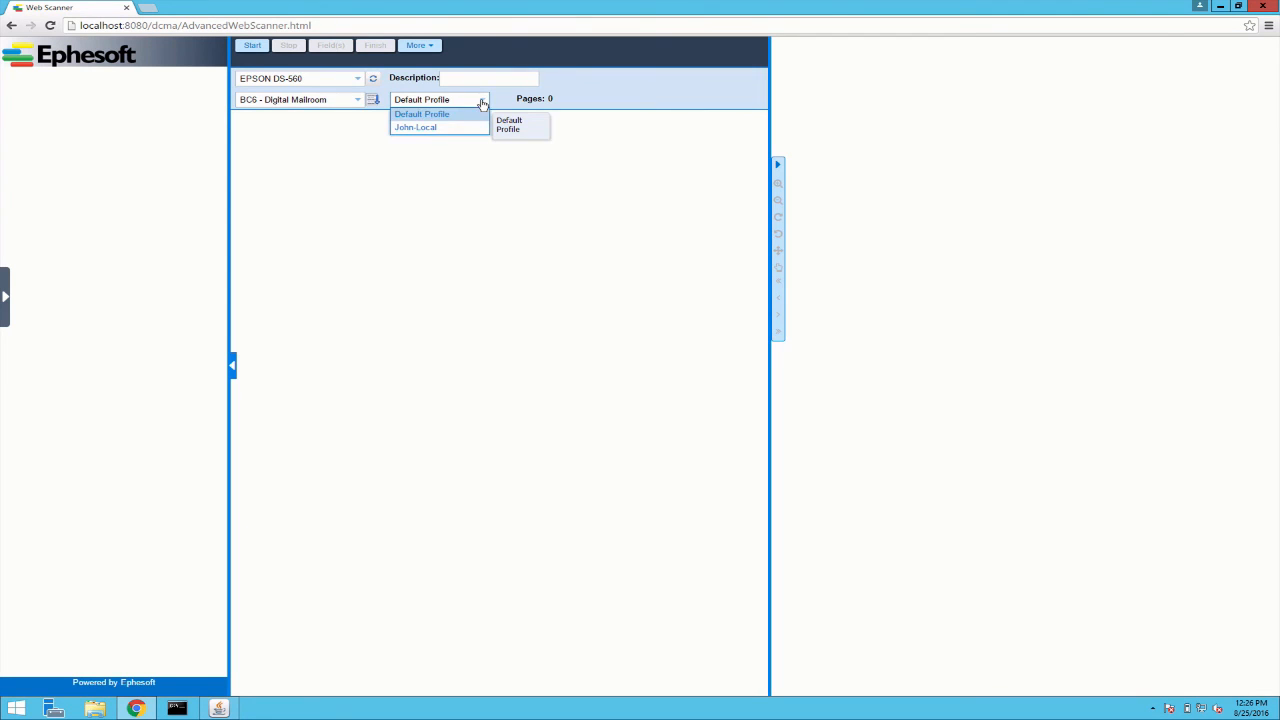
click(415, 127)
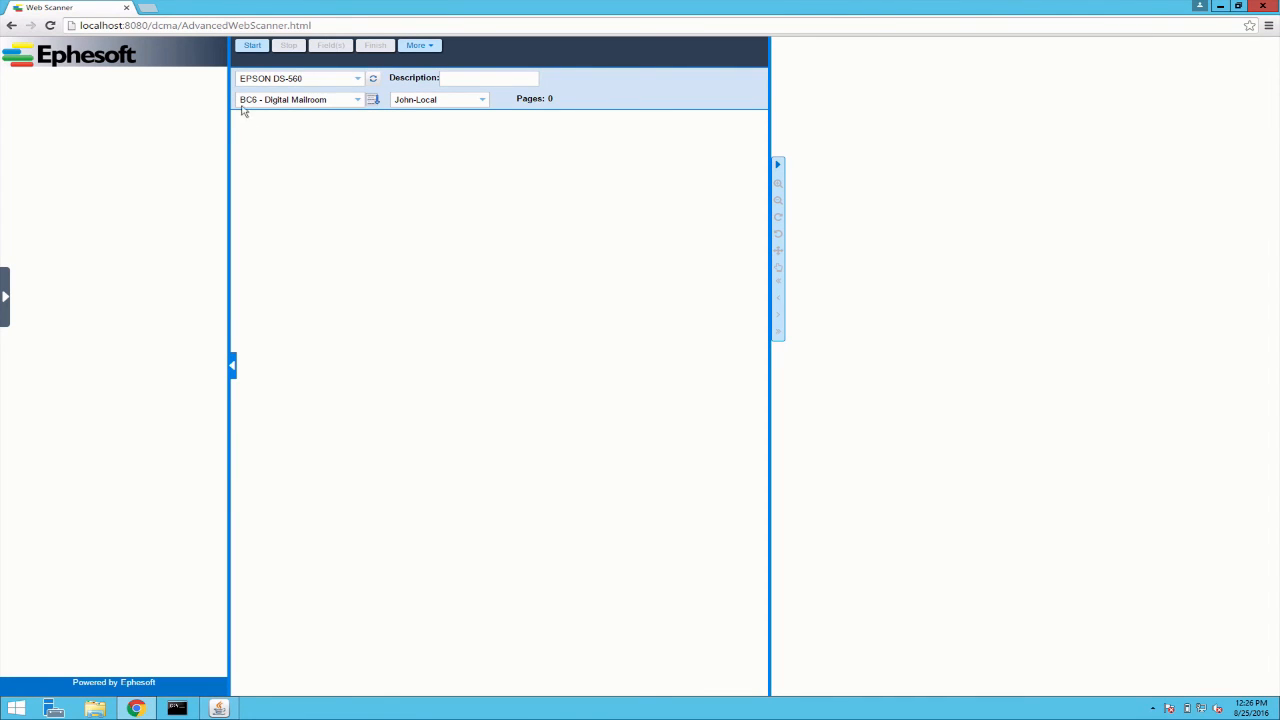
mouse_move(284, 154)
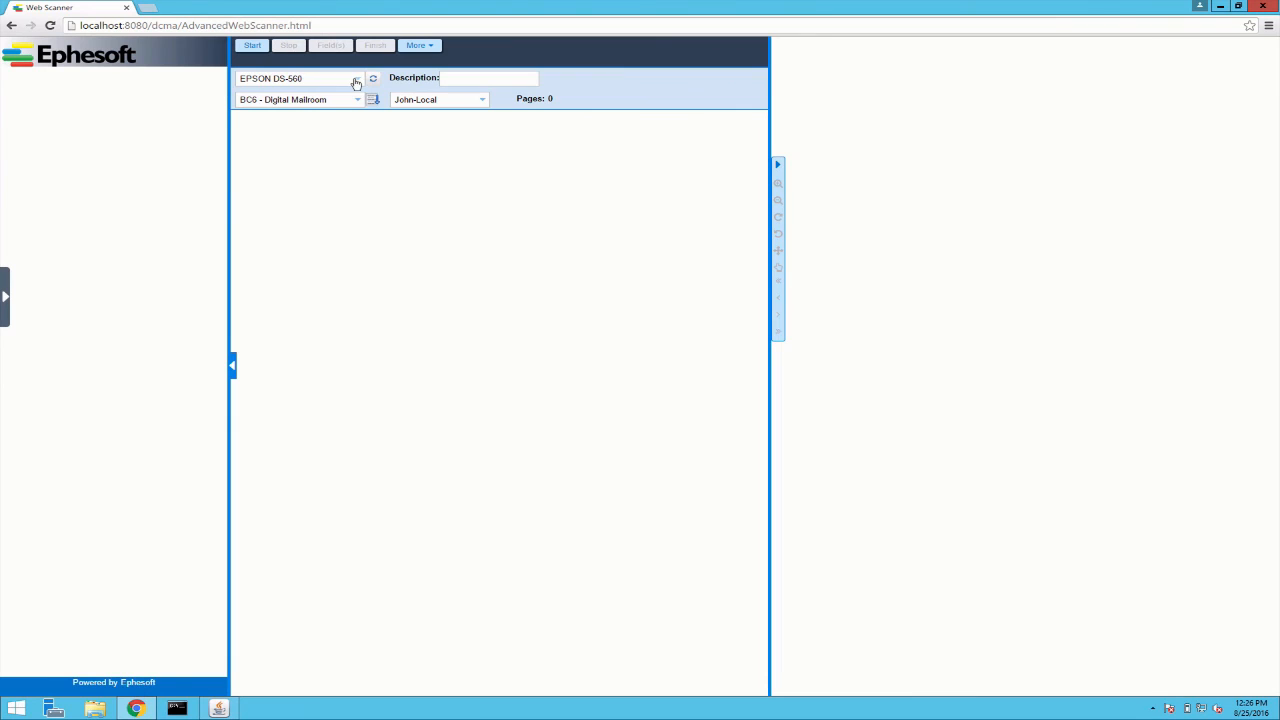
mouse_move(425, 99)
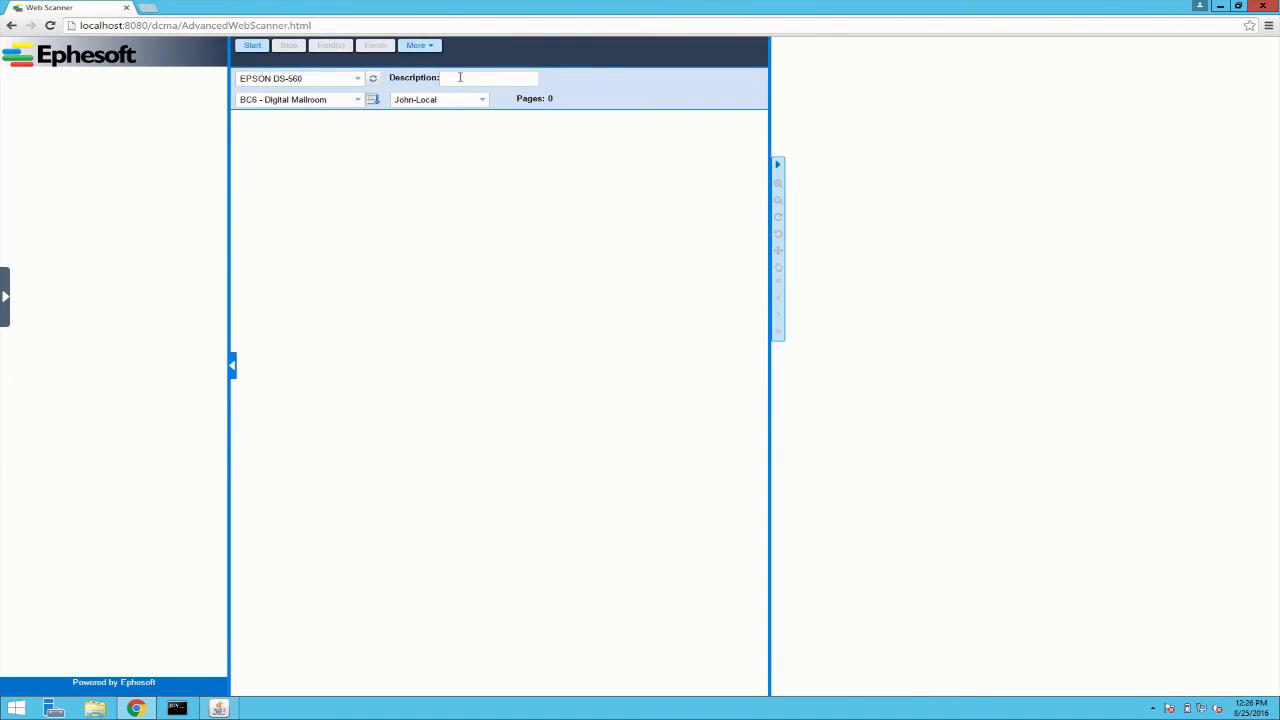
- Enter 'Advanced Web Scanner Test' as the batch description
text(Advanced Web Scanner Test)
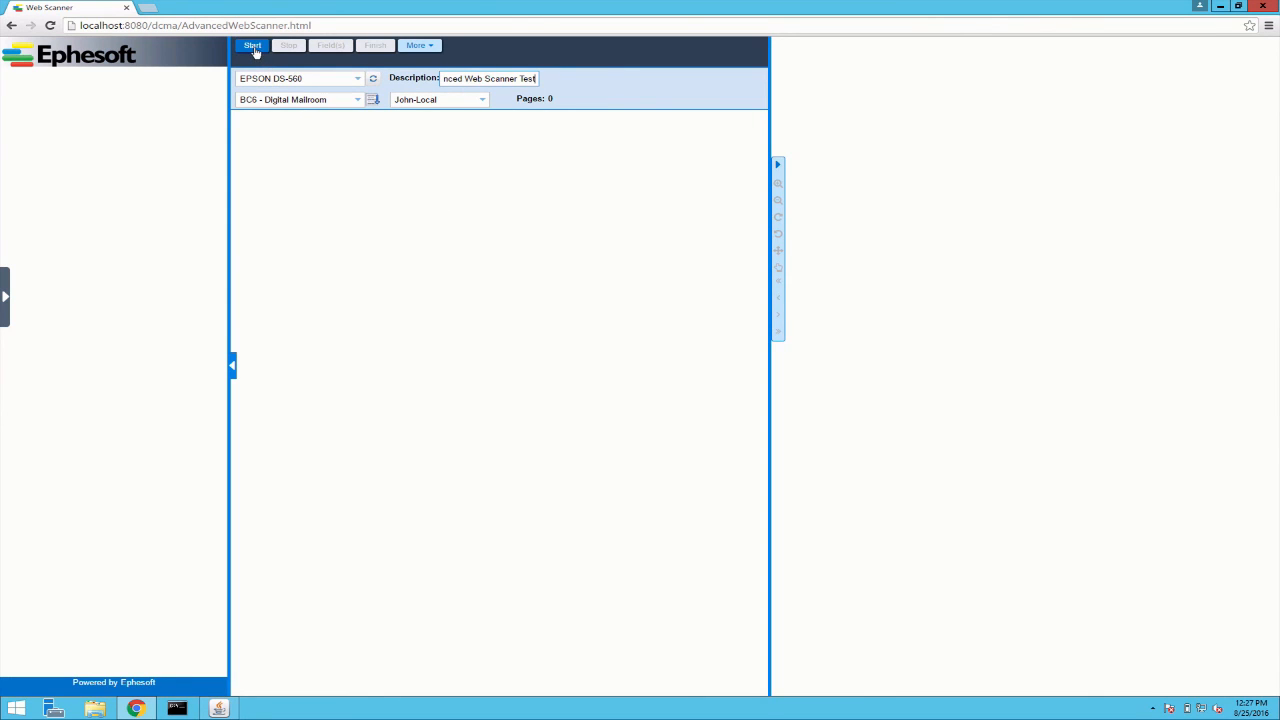
mouse_move(252, 46)
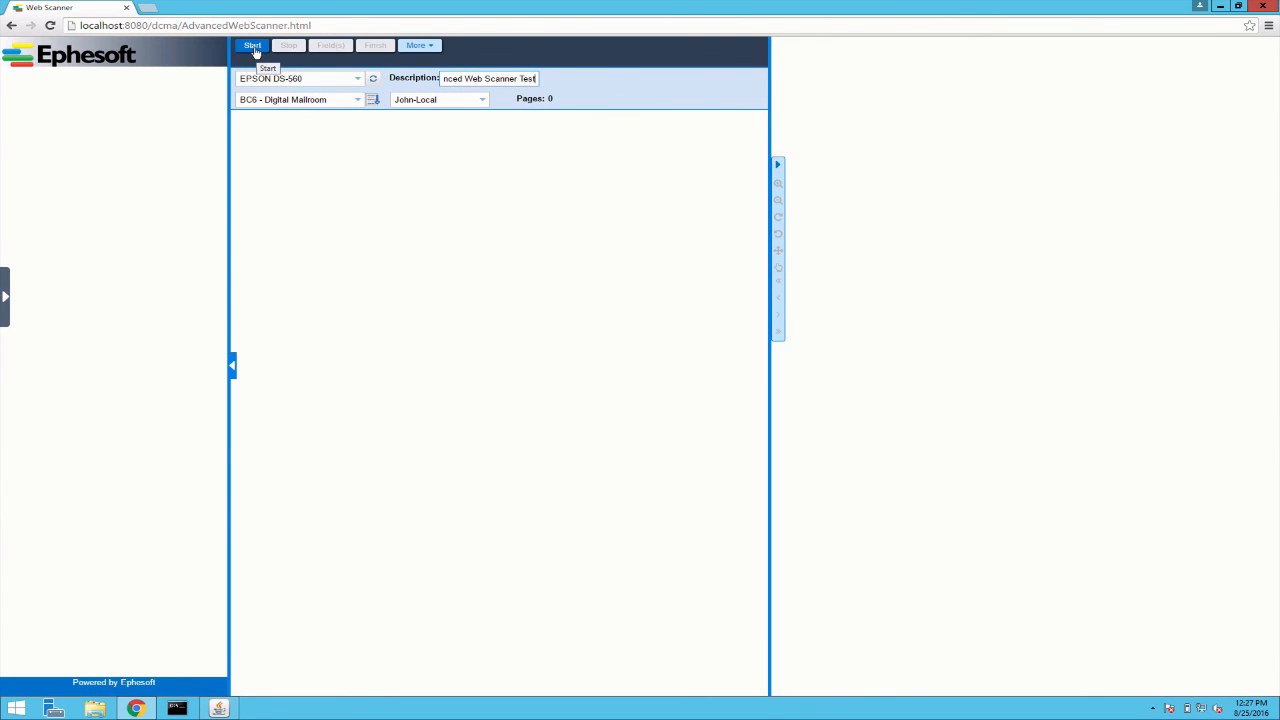